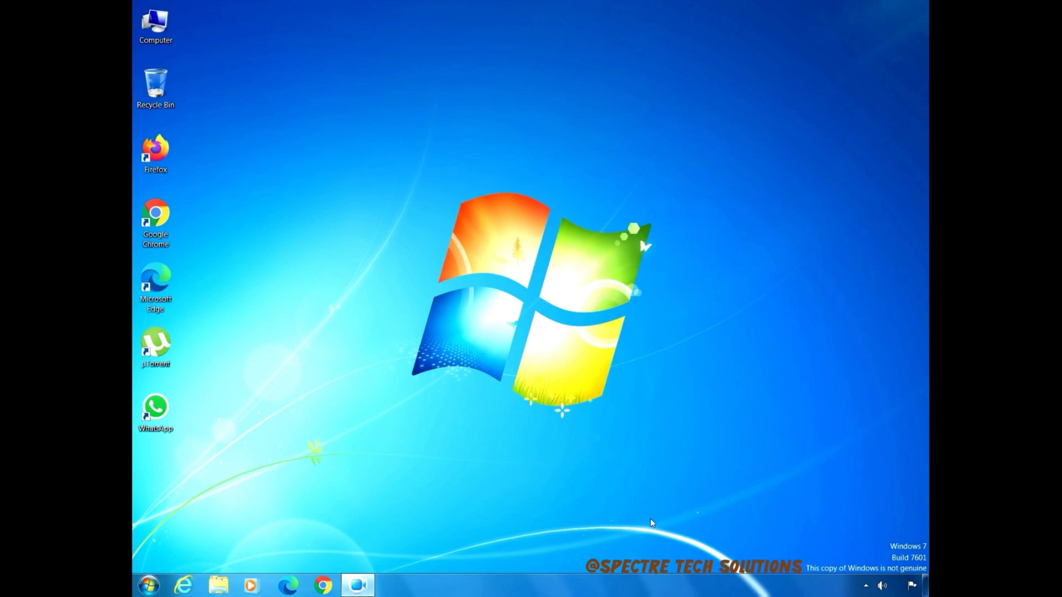
pyautogui.moveTo(132, 589)
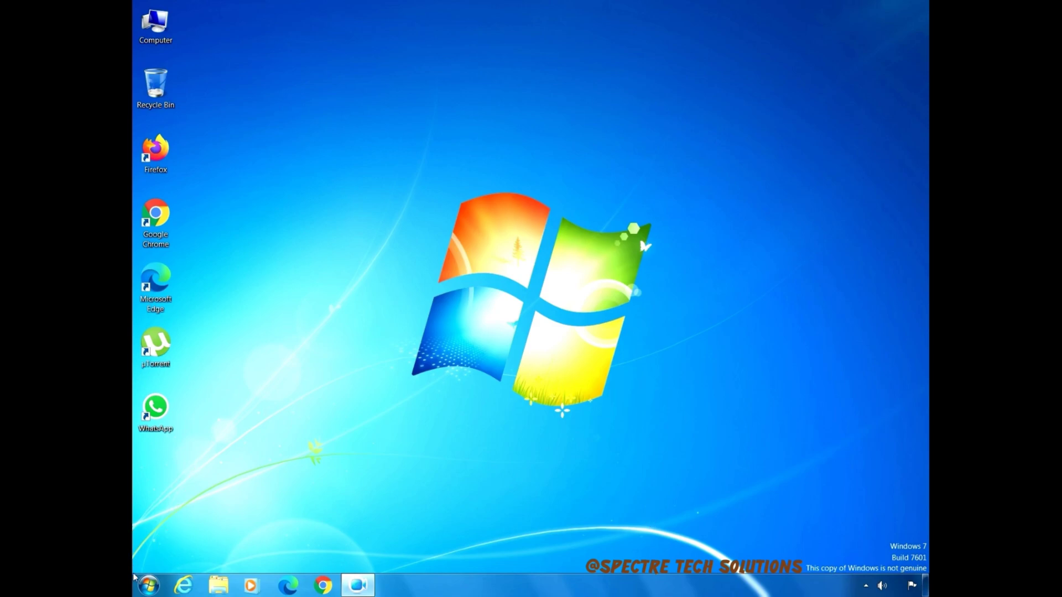
# Open Control Panel from the Start menu
pyautogui.click(149, 583)
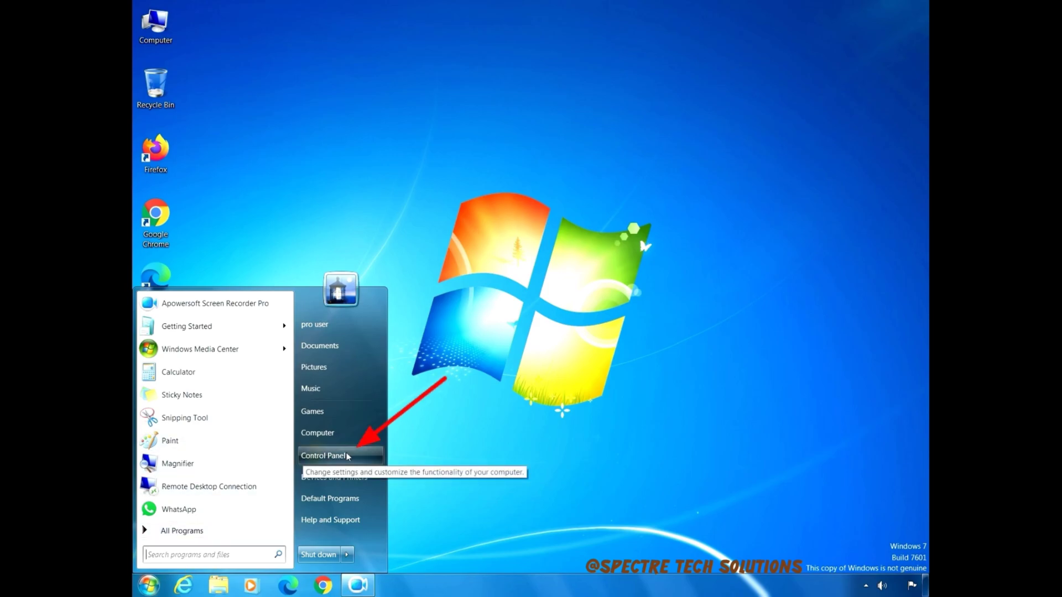
pyautogui.click(323, 455)
pyautogui.write('p')
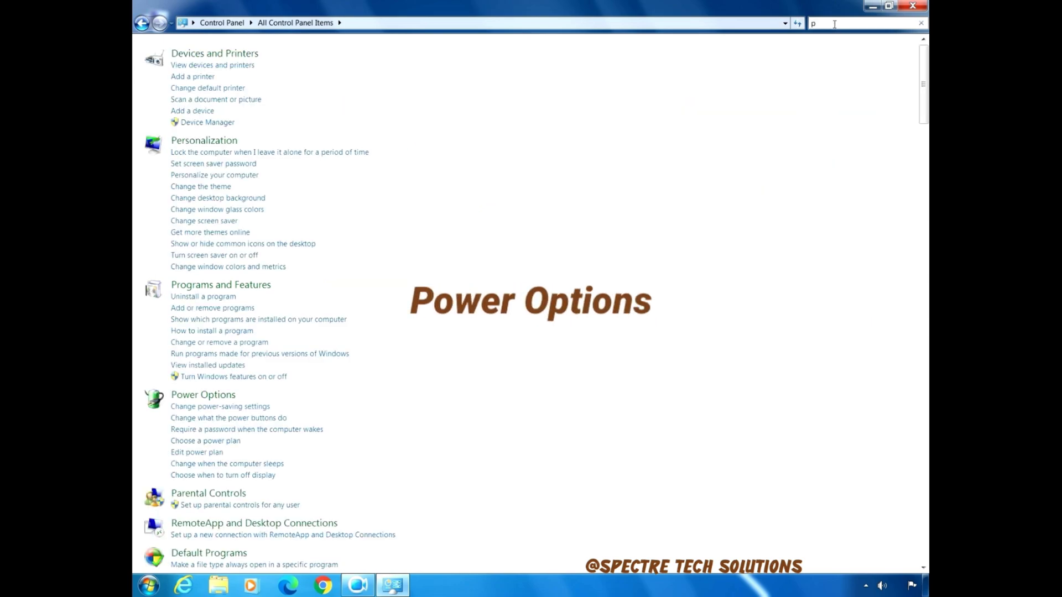
# Search the Control Panel for 'power' to show only Power Options entries
pyautogui.write('ower')
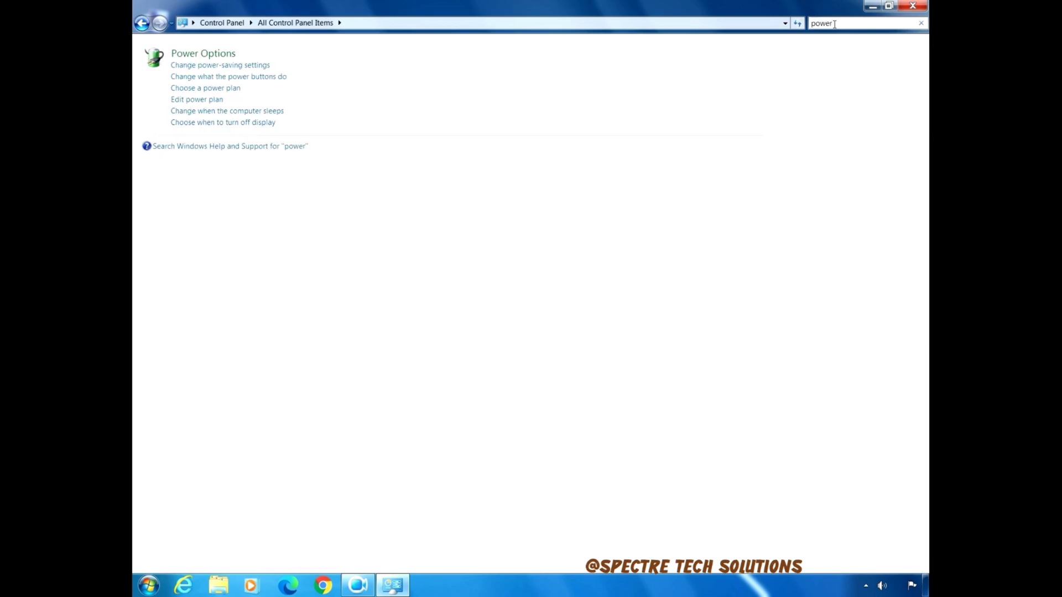
pyautogui.moveTo(203, 55)
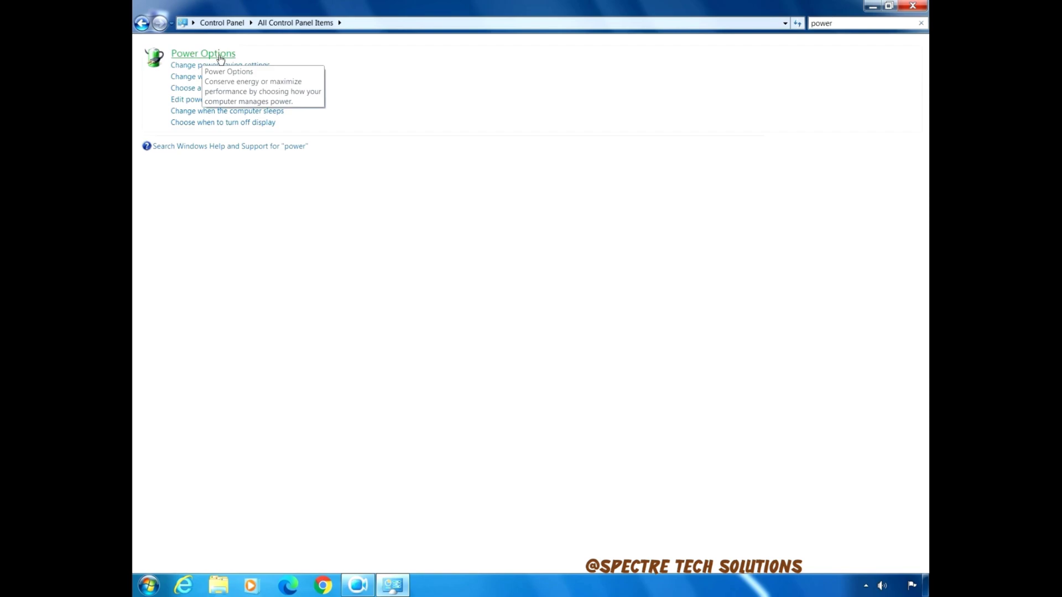
# Open Power Options from the search results to see the power plans
pyautogui.click(203, 53)
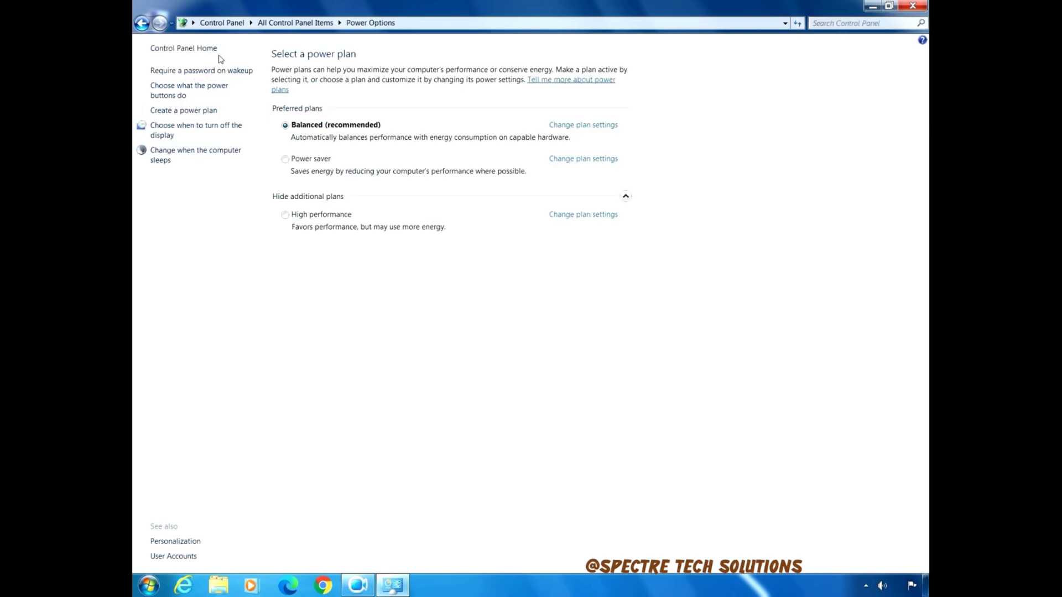
pyautogui.moveTo(331, 159)
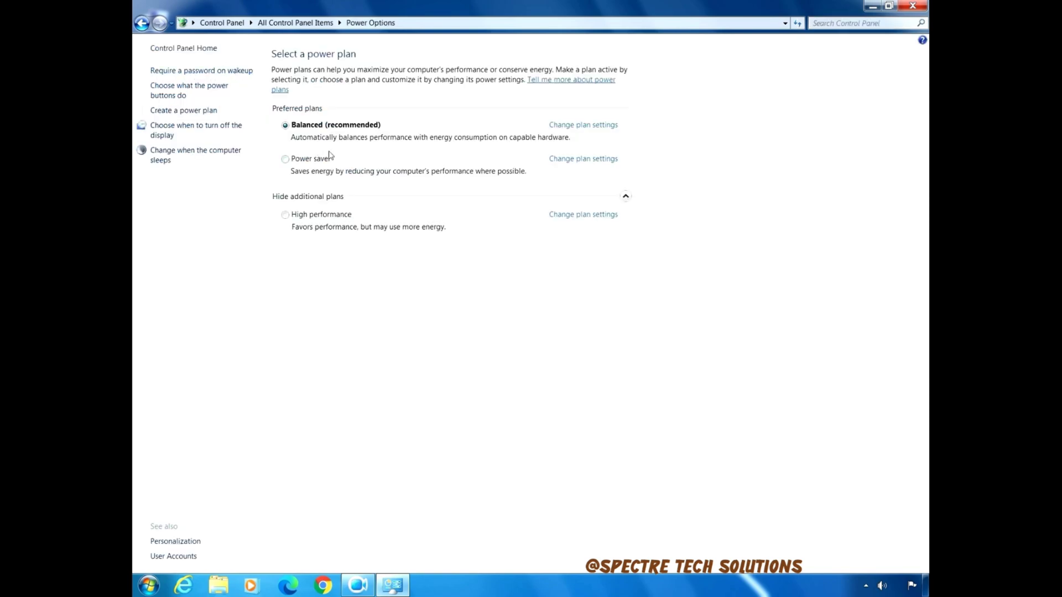
pyautogui.moveTo(391, 150)
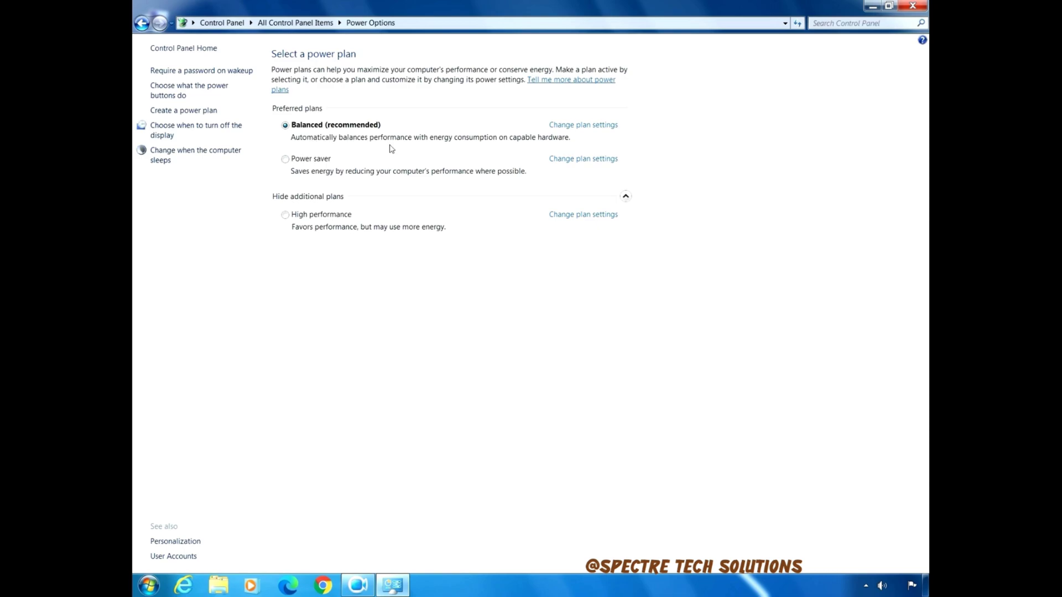
pyautogui.moveTo(298, 162)
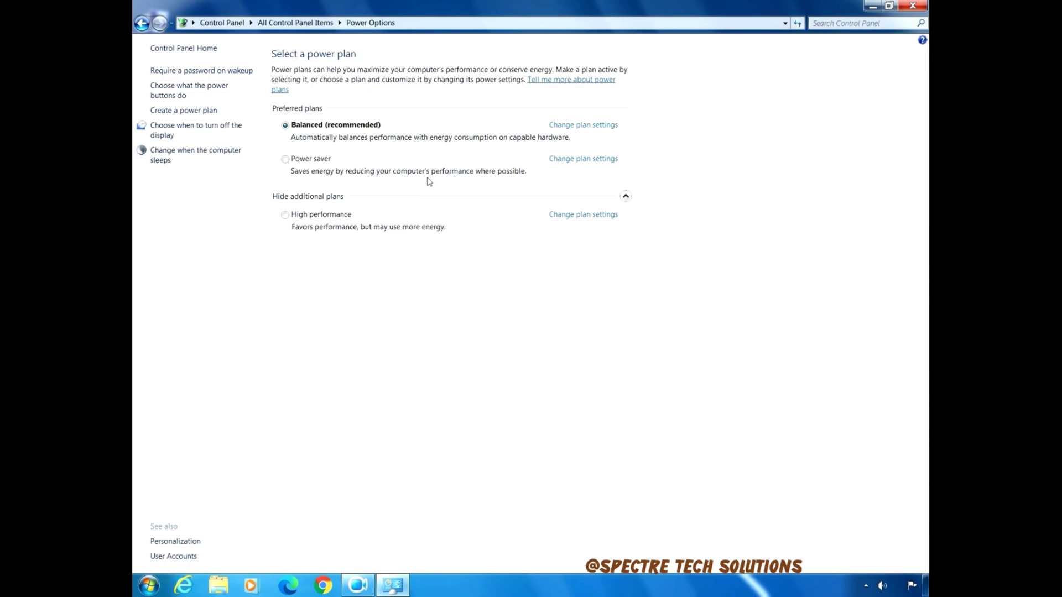
pyautogui.moveTo(626, 198)
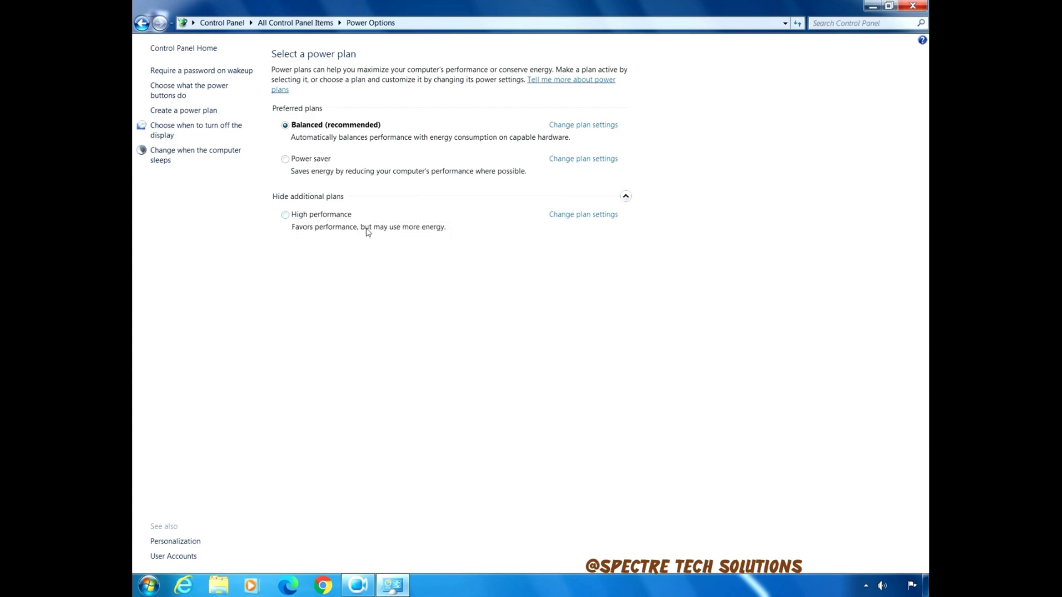
pyautogui.moveTo(377, 229)
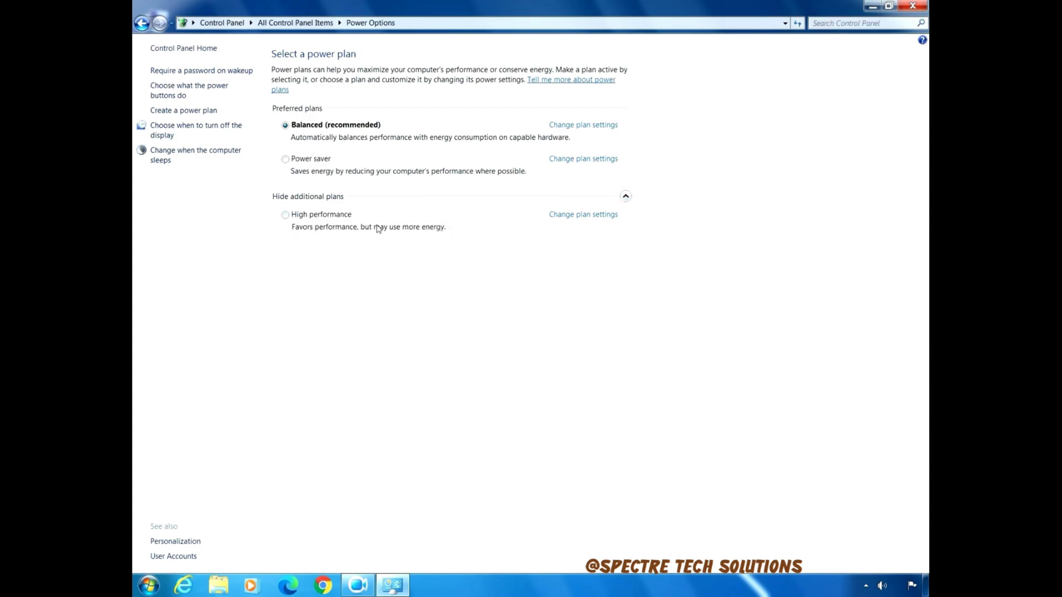
pyautogui.moveTo(406, 248)
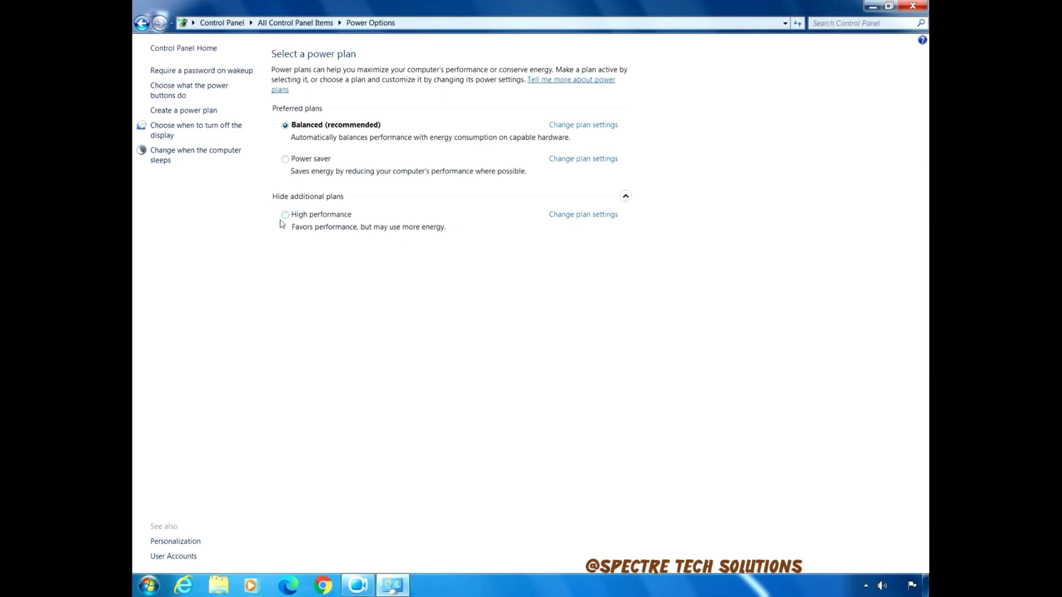
# Select the High performance plan in place of Balanced
pyautogui.click(284, 215)
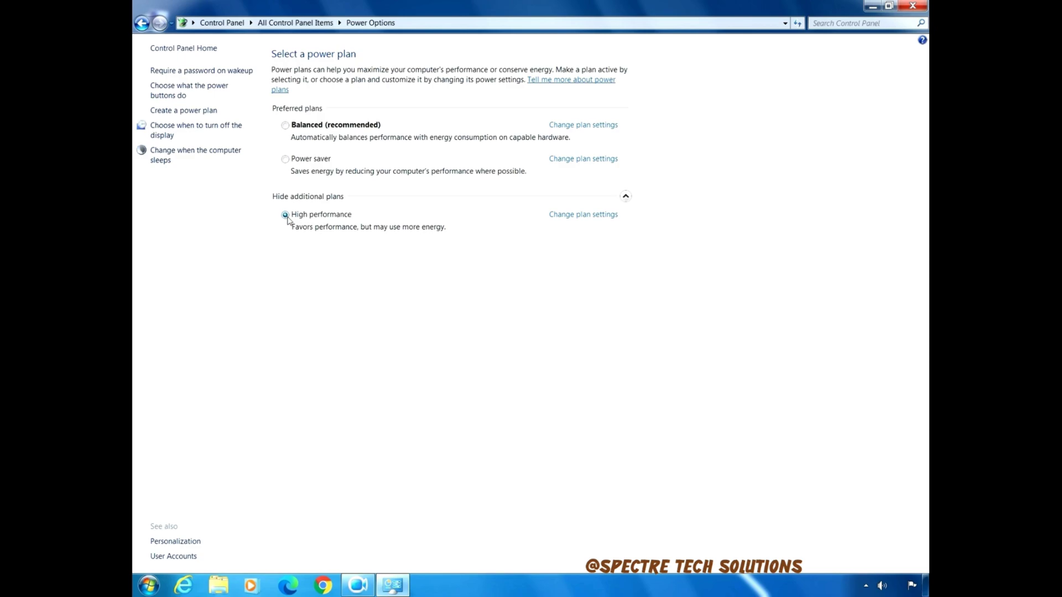
pyautogui.click(284, 214)
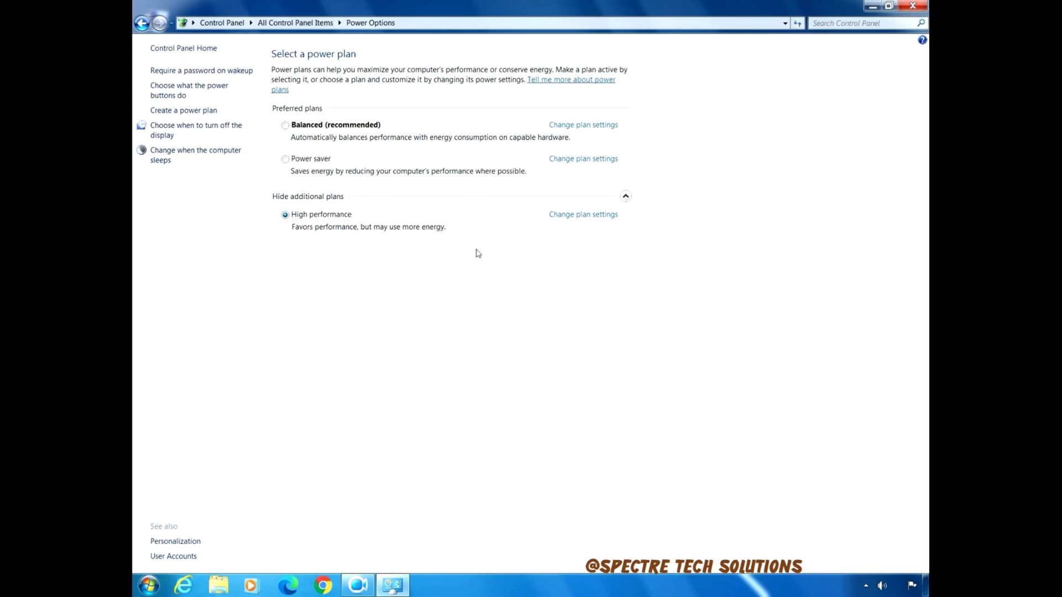
pyautogui.moveTo(485, 237)
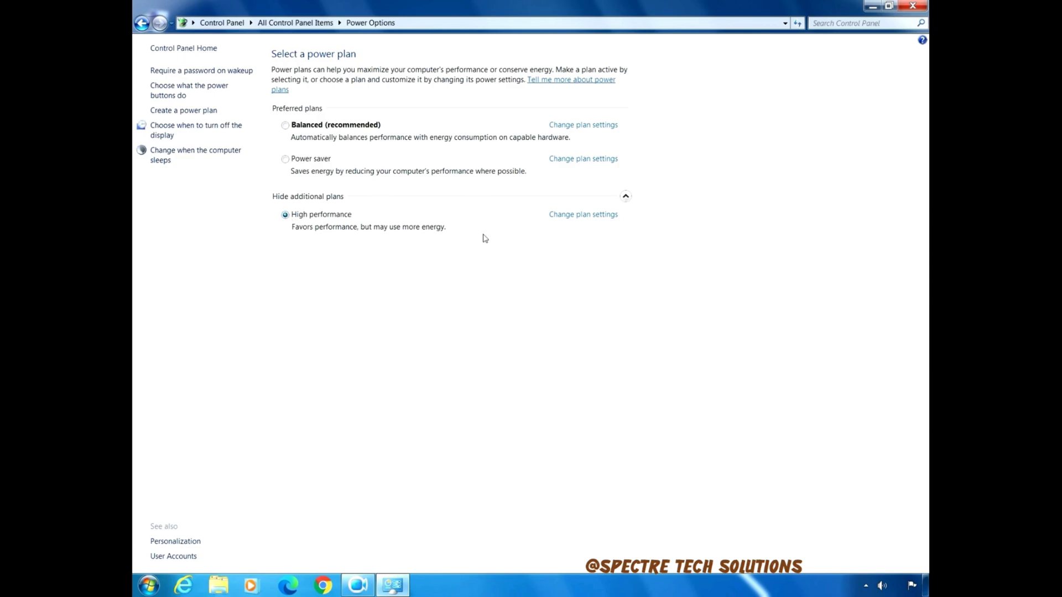
pyautogui.moveTo(663, 207)
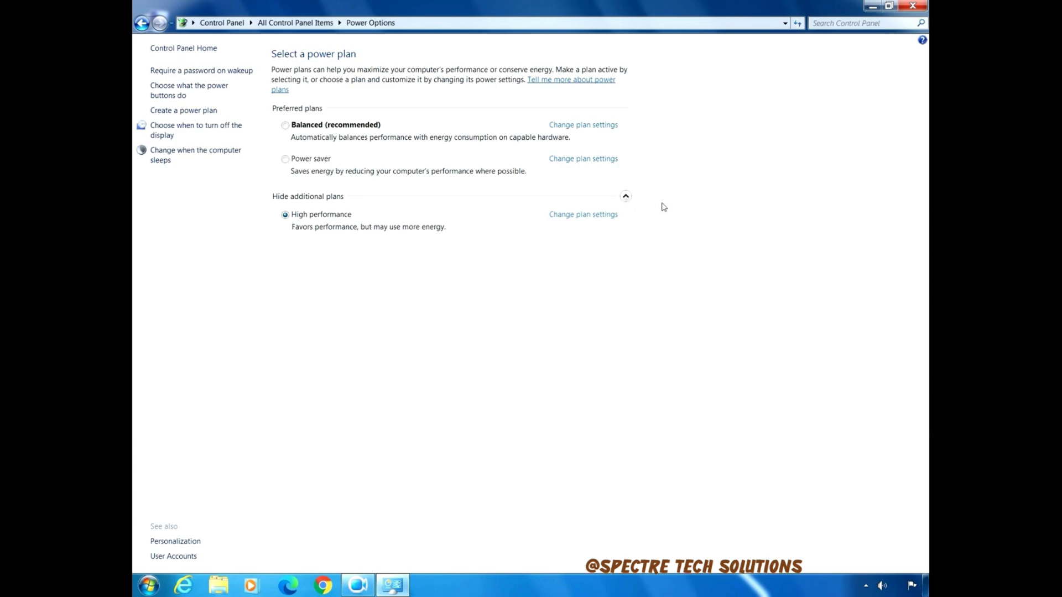
pyautogui.moveTo(851, 38)
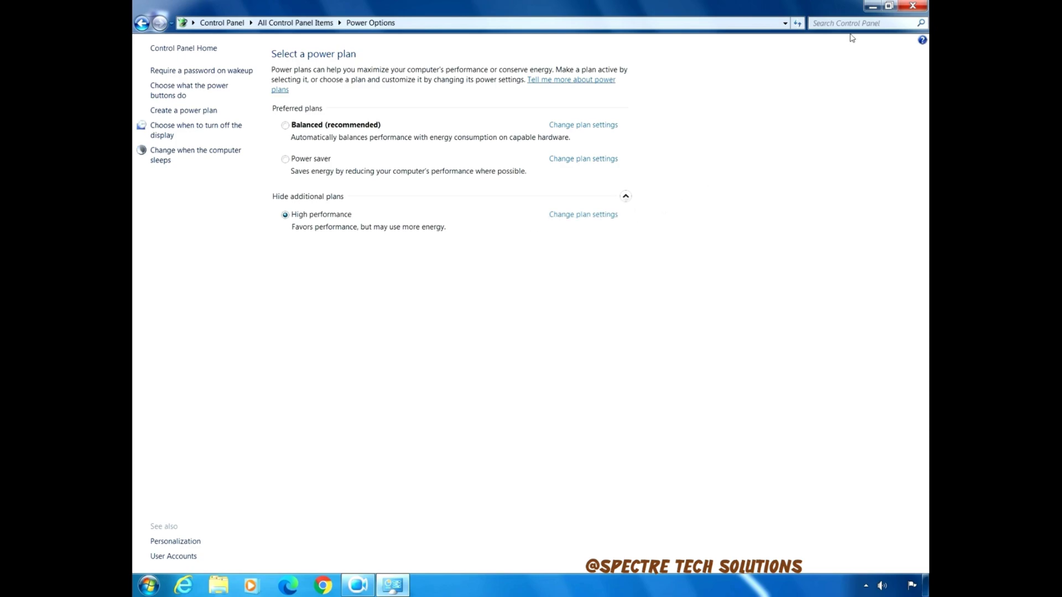